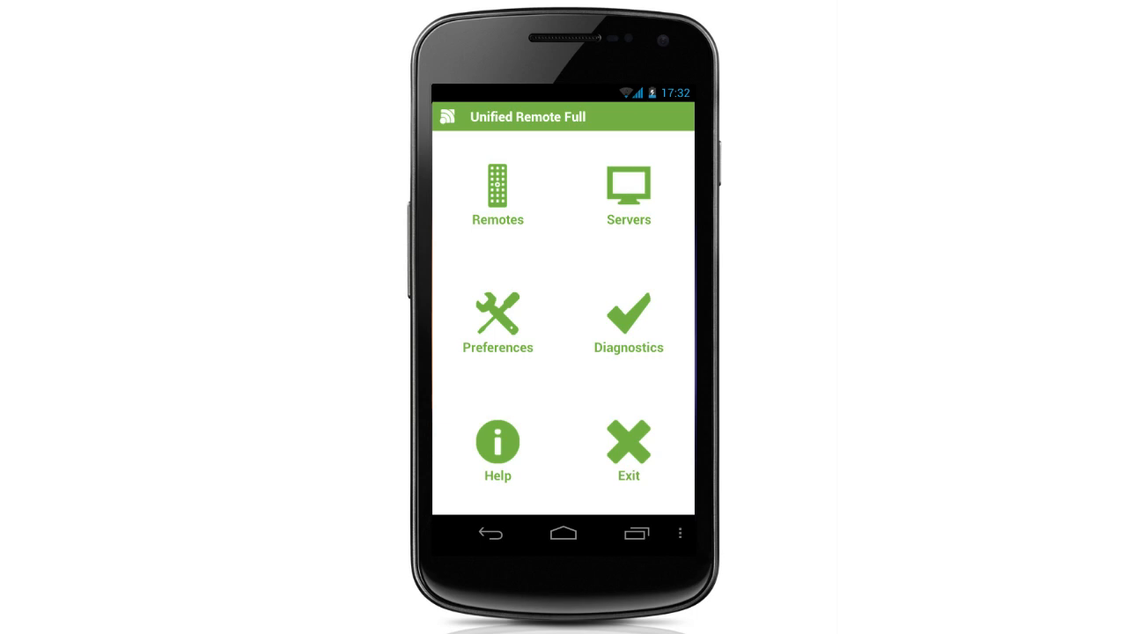
Step: Show the Servers list, which currently contains no added servers
click(627, 187)
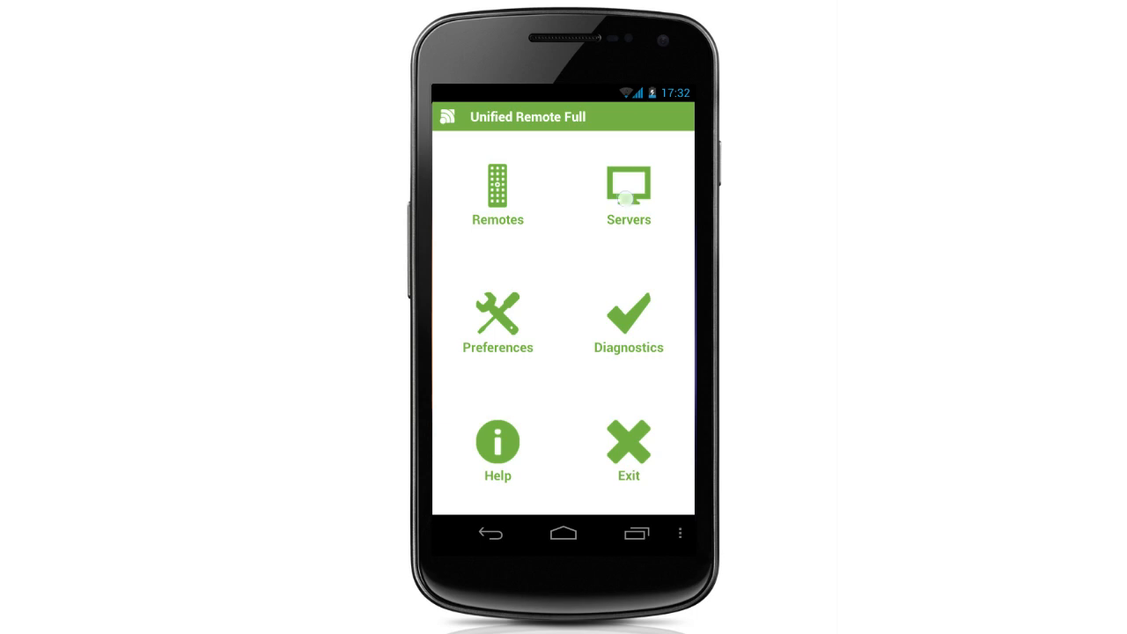
click(626, 190)
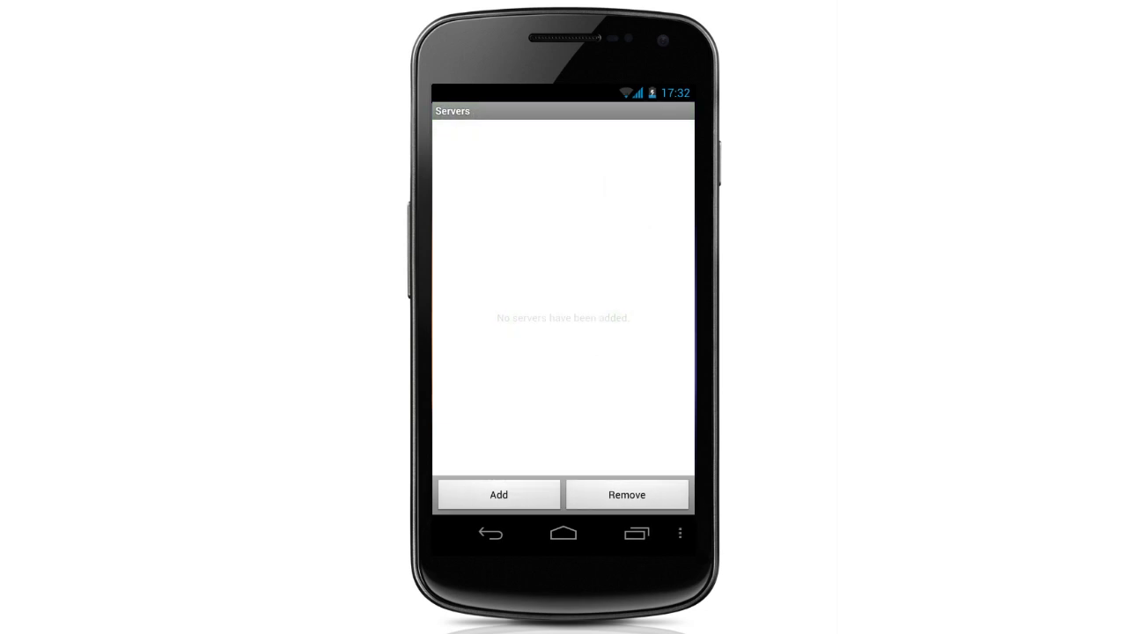
Step: Add the automatically discovered pjb3 server and bring up its server details form
click(498, 493)
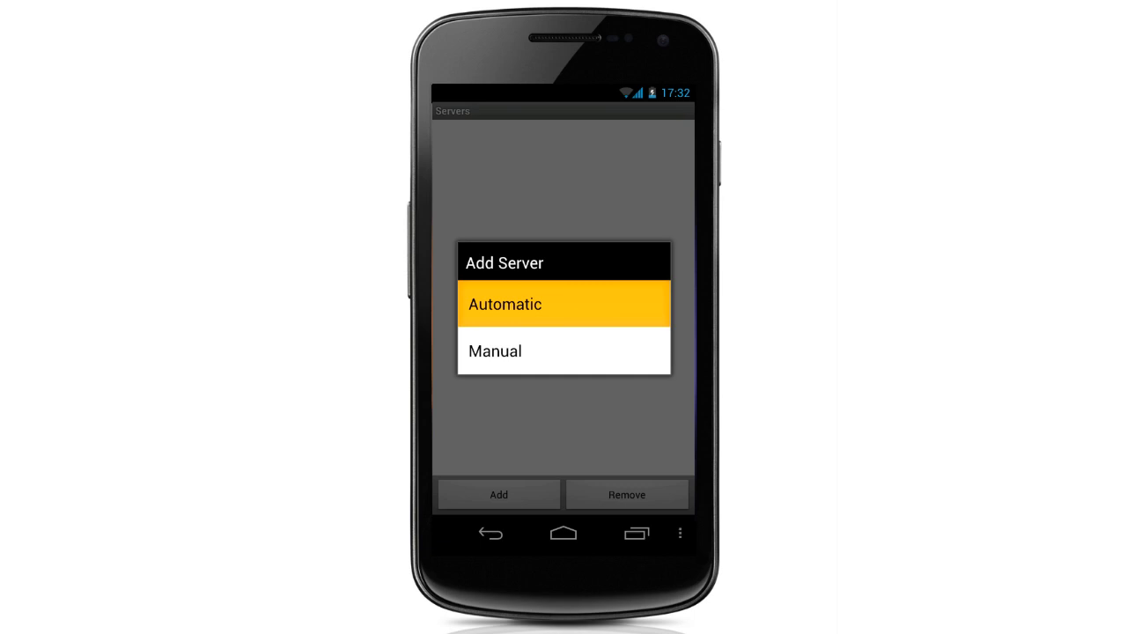
click(563, 303)
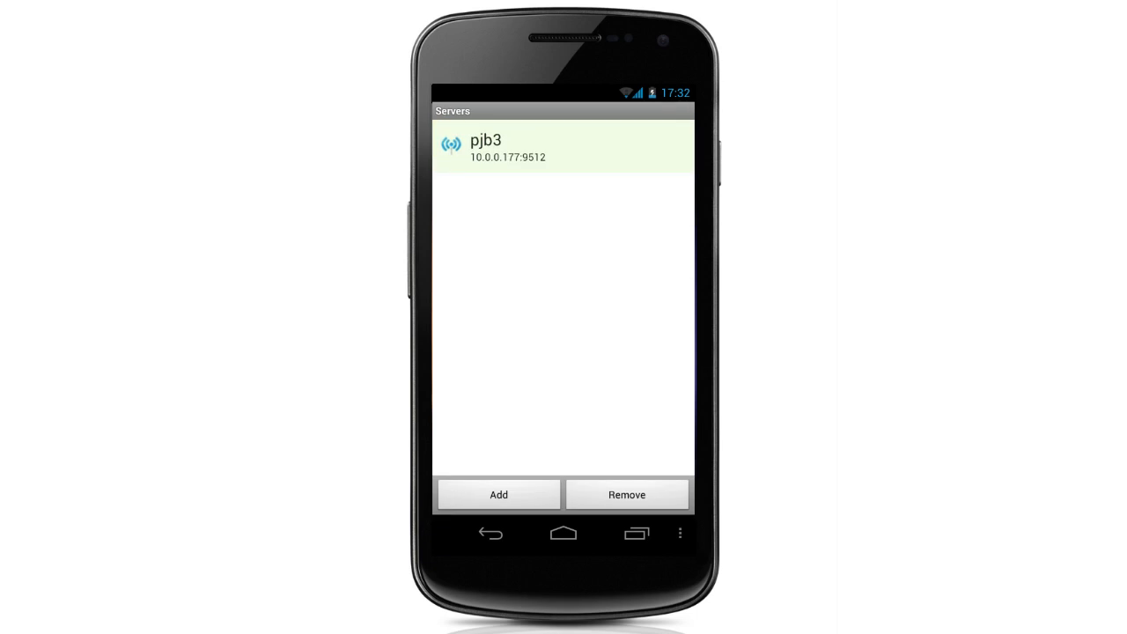
click(497, 493)
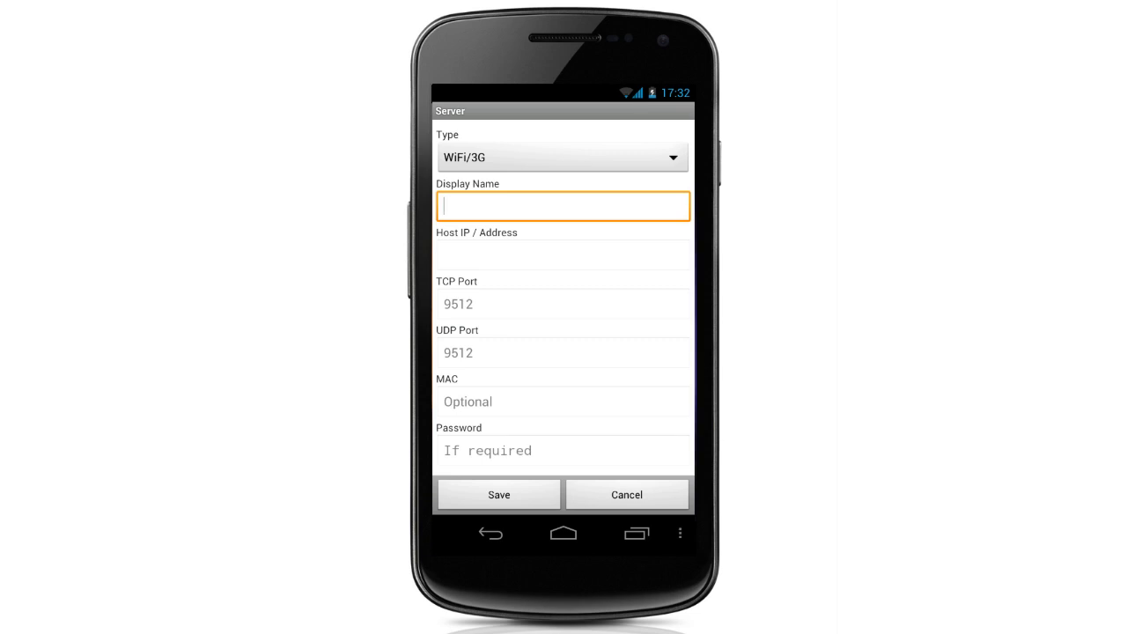
Step: Cancel the server form unchanged and go back to the main menu with pjb3 listed
click(561, 156)
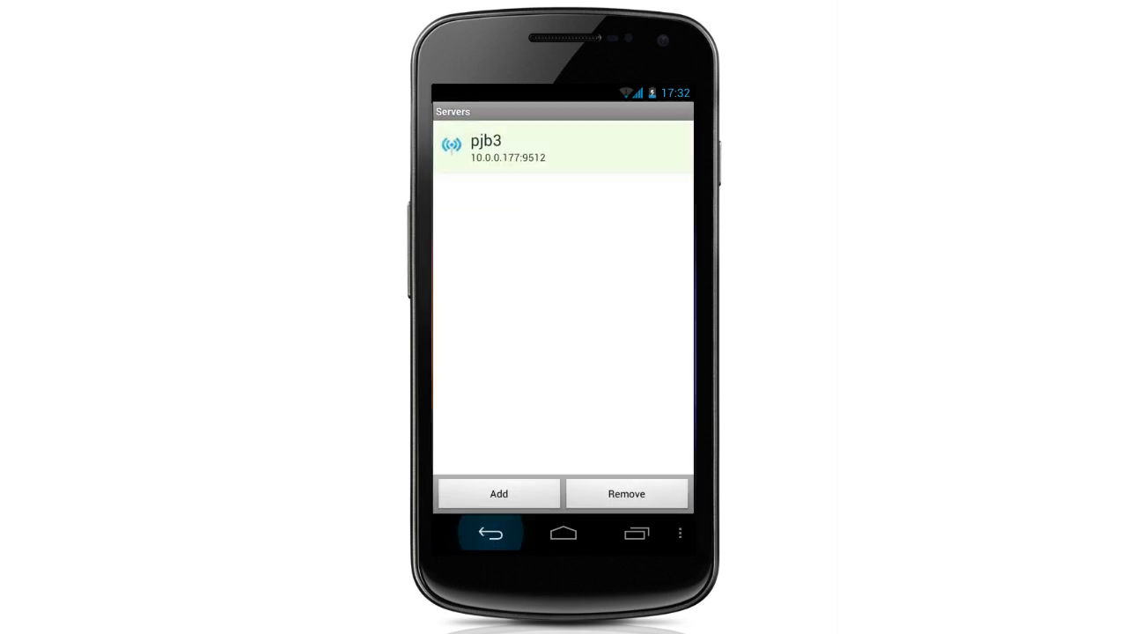
click(490, 532)
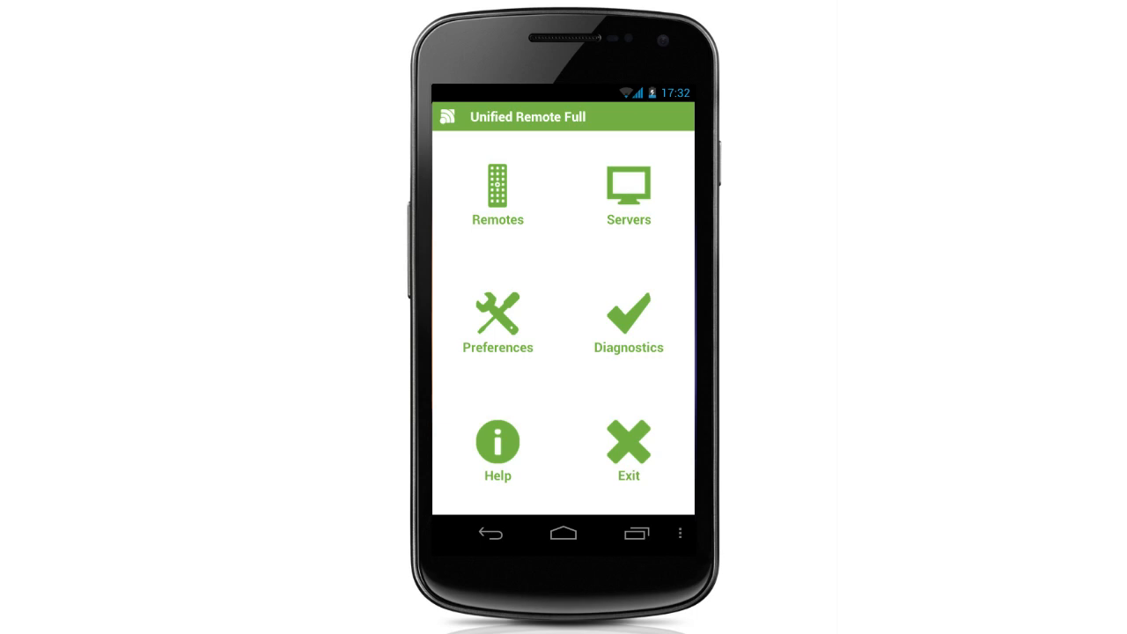
Step: Show the Remotes list with entries such as Basic Input, Boxee and Chrome
click(497, 190)
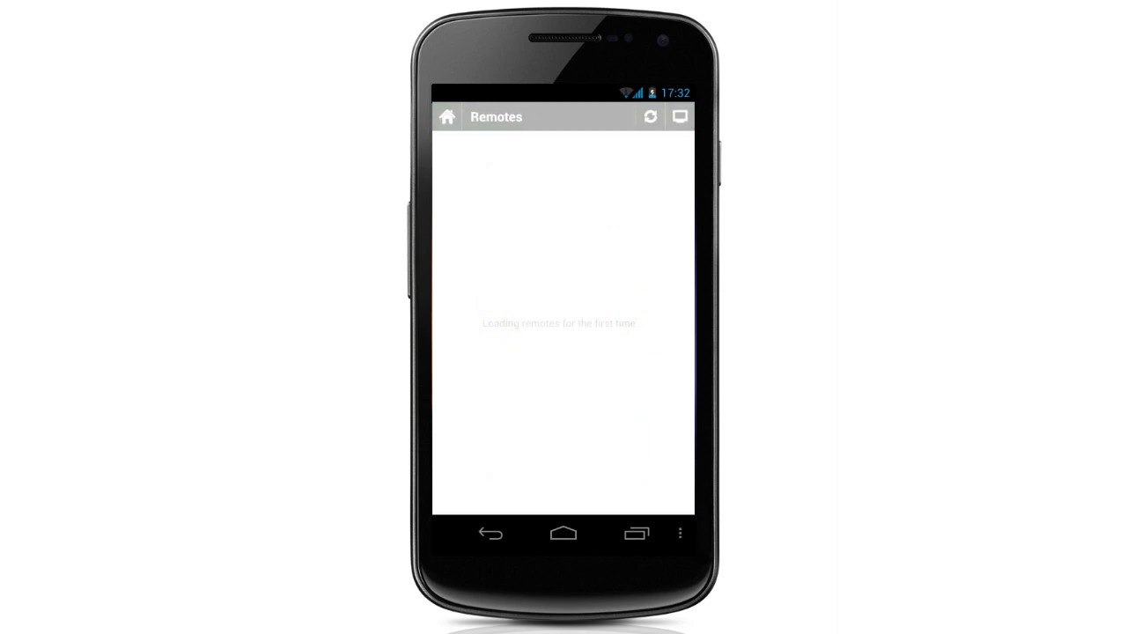
click(649, 116)
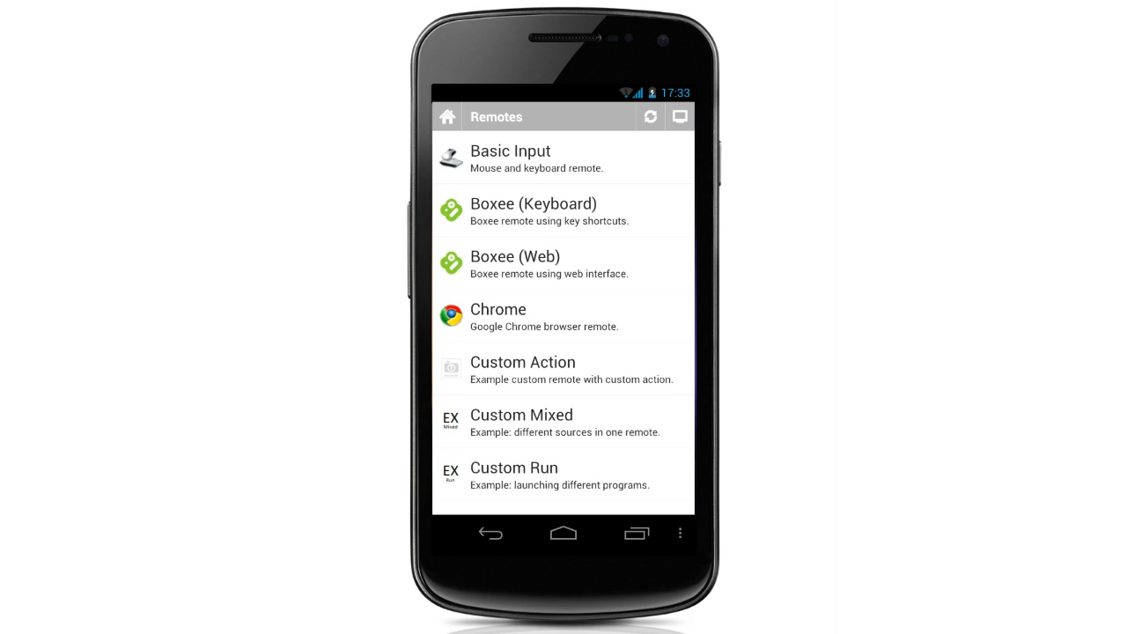
Step: Scroll the Remotes list down until the Spotify remote comes into view
scroll(down, 3)
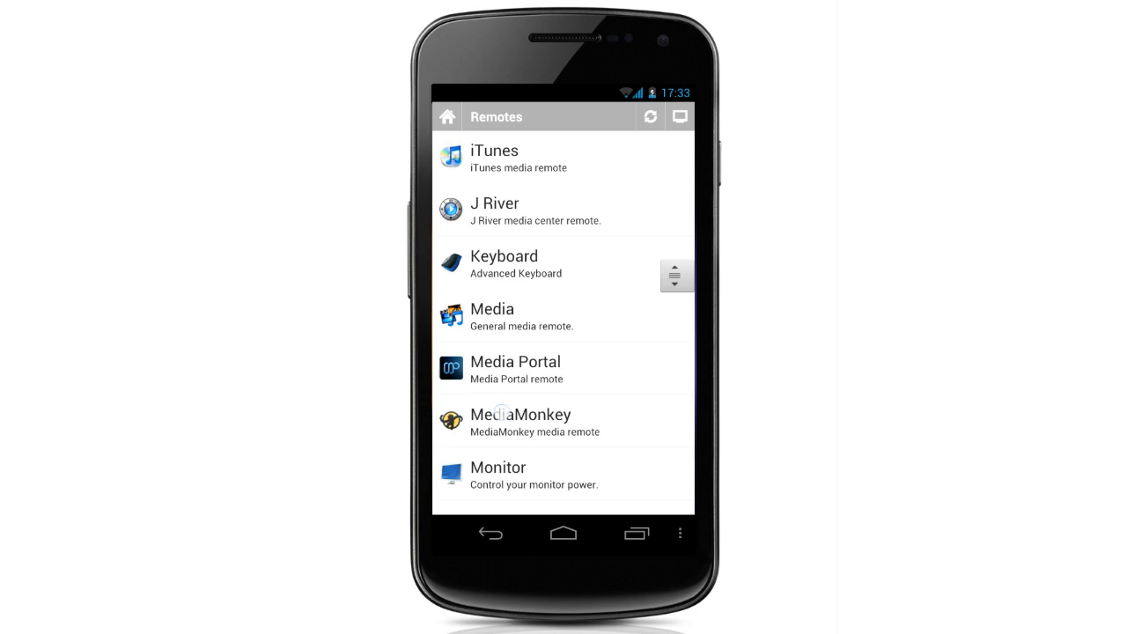
scroll(down, 3)
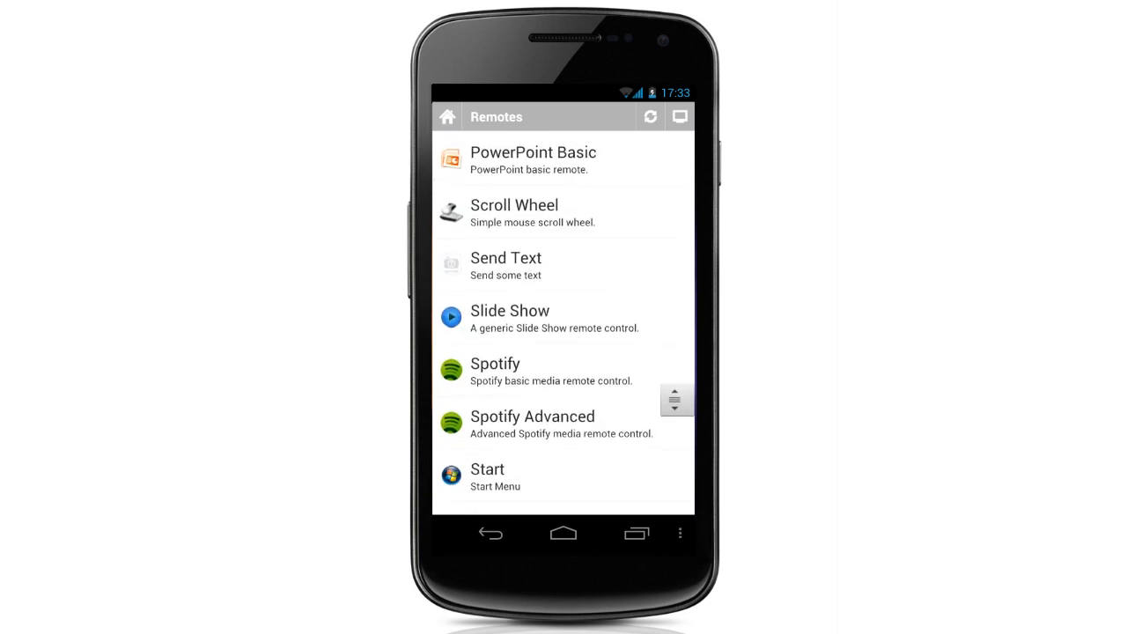
scroll(down, 3)
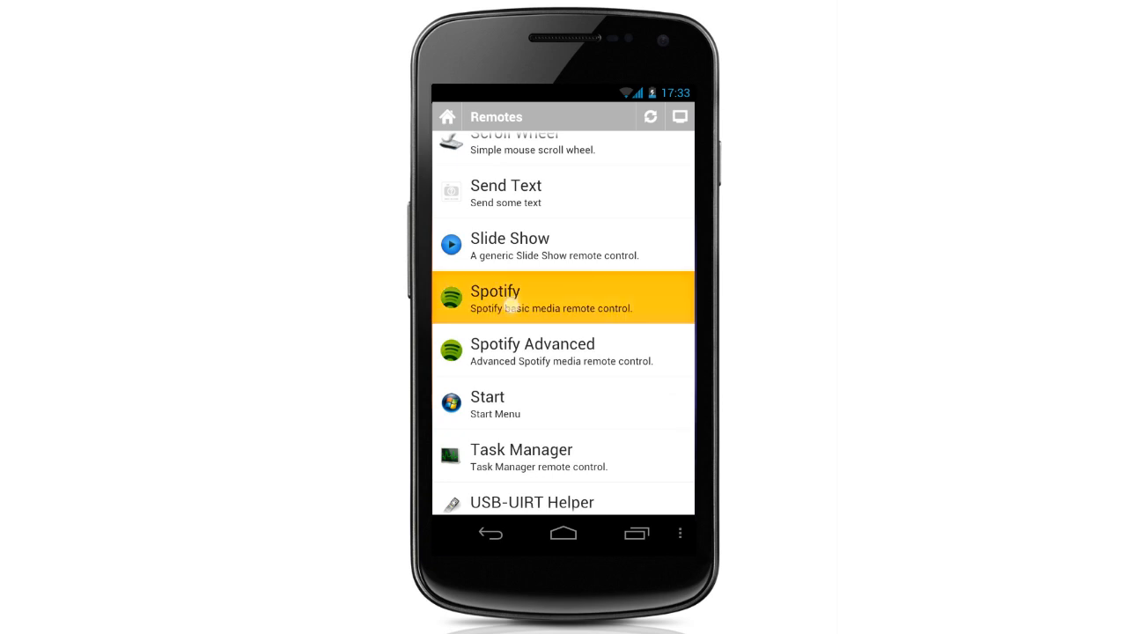
Step: Launch the Spotify remote on server pjb3 and show the Quick Switch list of remotes
click(563, 297)
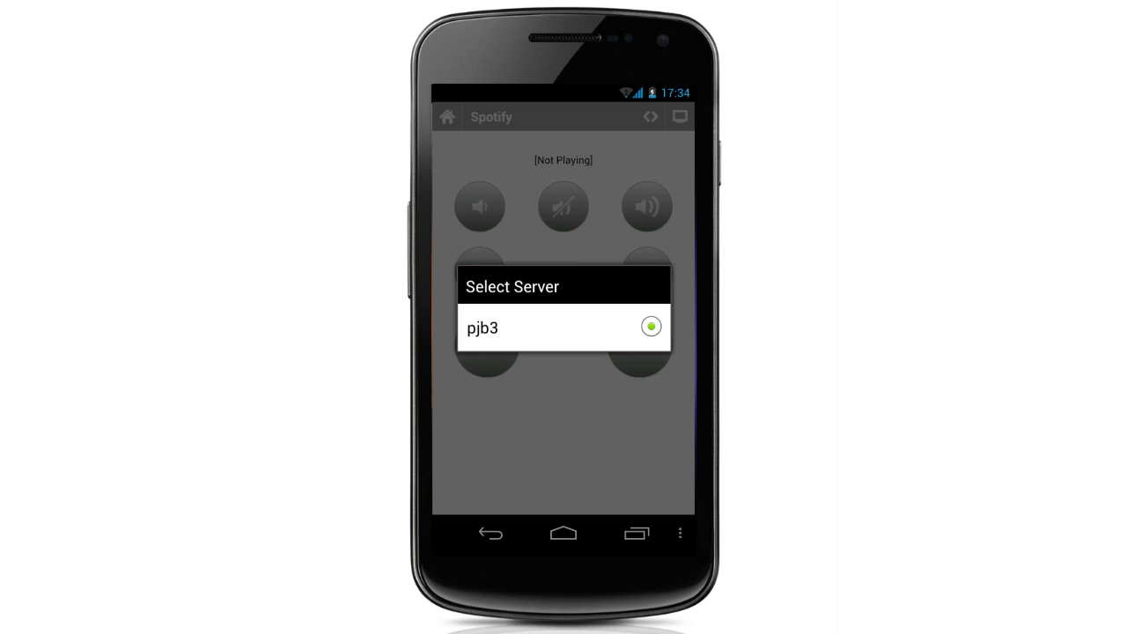
click(564, 327)
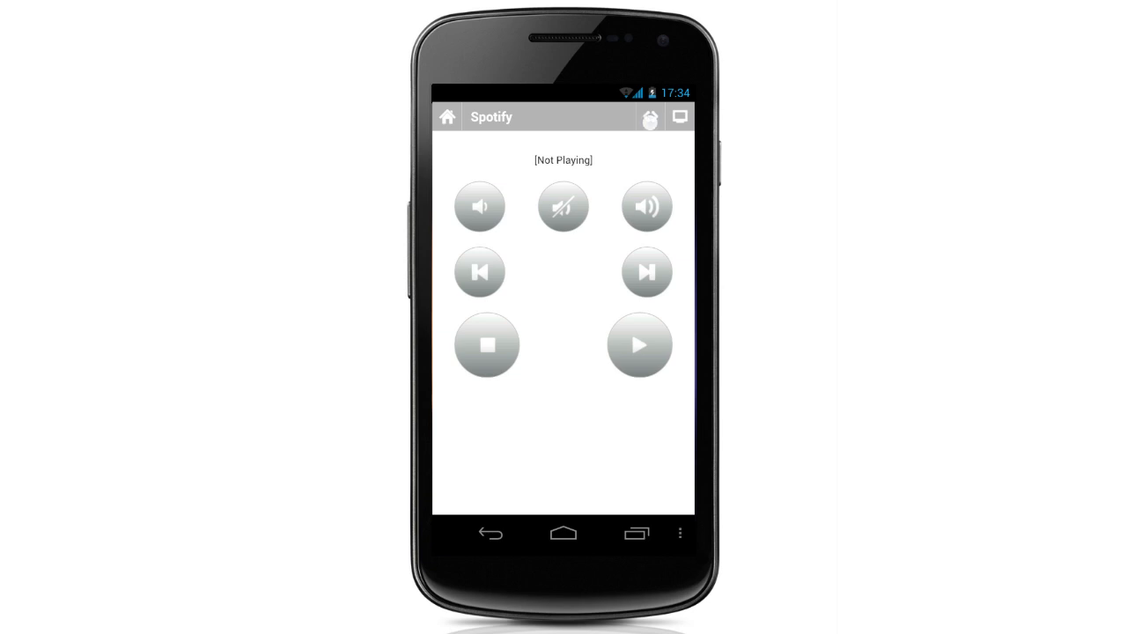
click(648, 116)
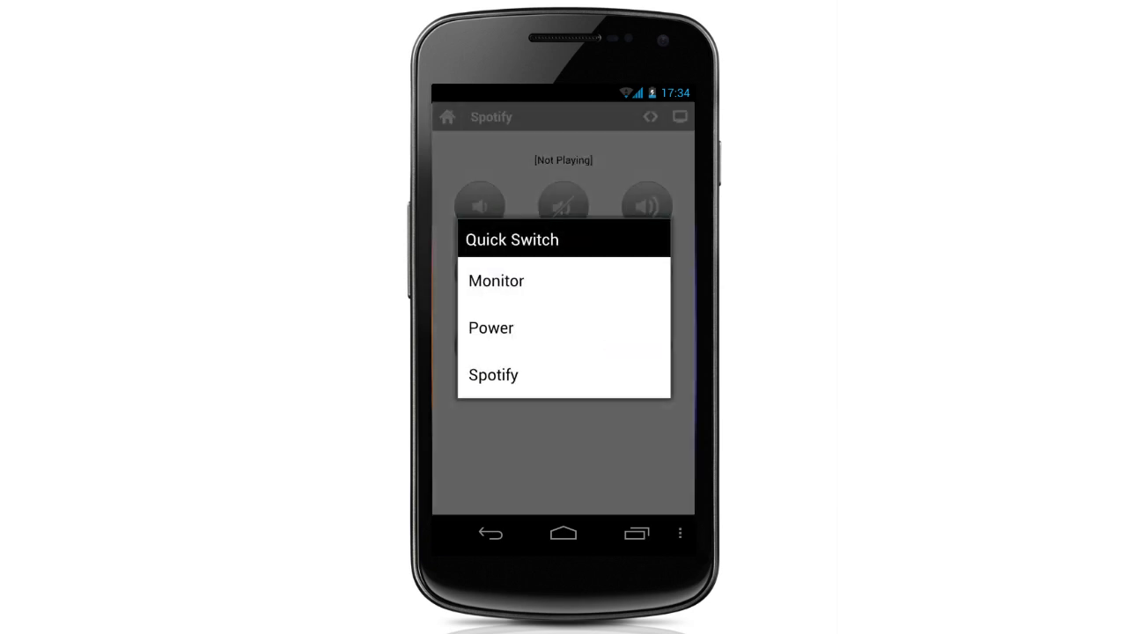